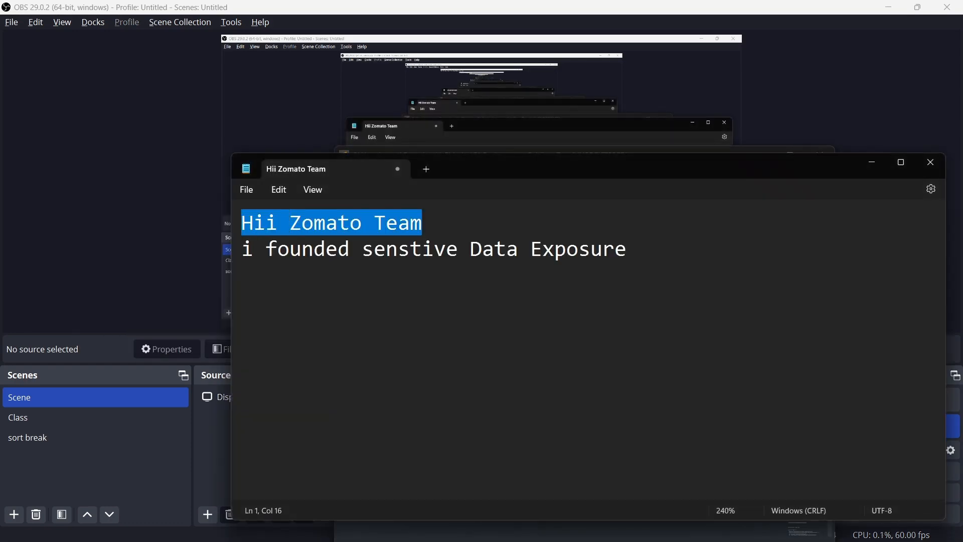
Leave the Notepad draft report for the SwaggerHub geocode page
{"action": "left_click", "coordinate": [519, 249]}
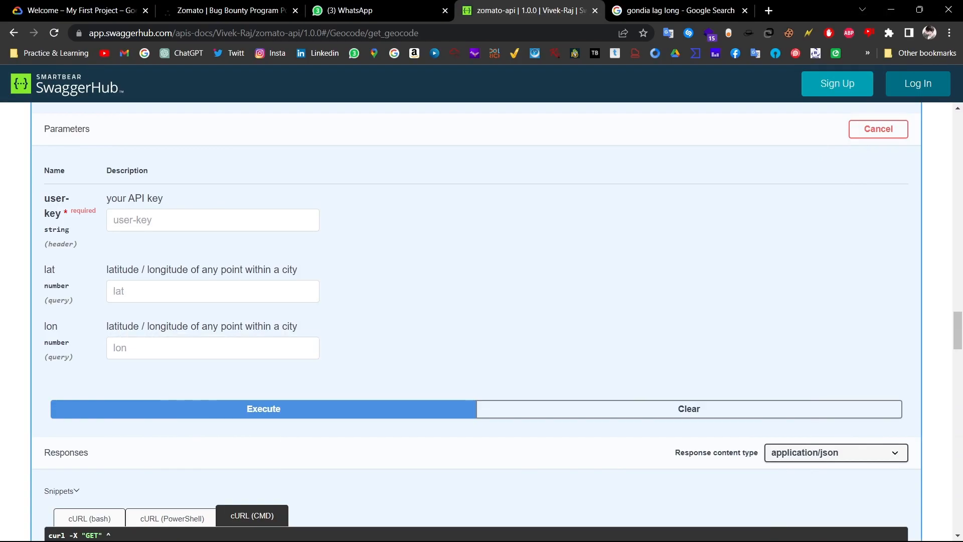
Switch windows after putting the API key into the user-key field
{"action": "key", "text": "alt+tab"}
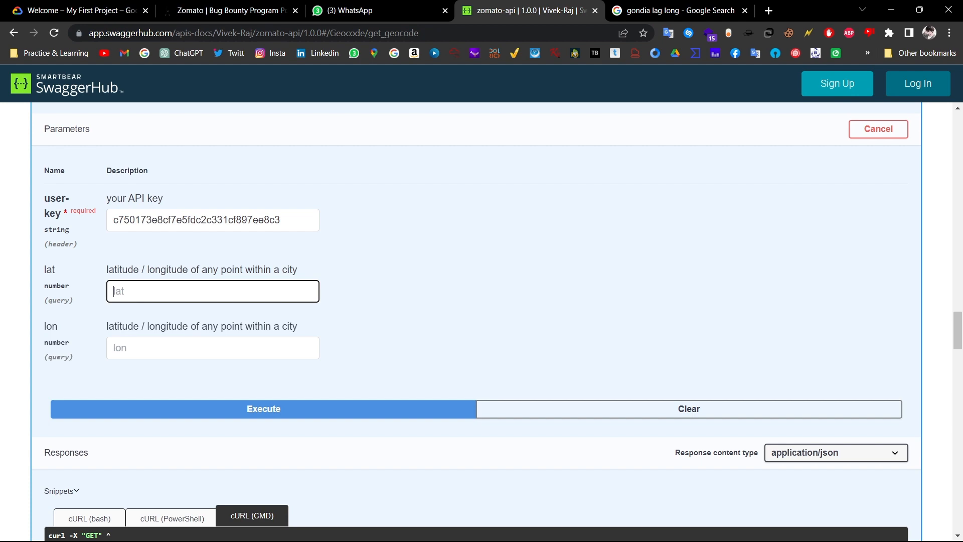
Search Google for 'pune lag long' and select Pune's latitude 18.5204
{"action": "left_click", "coordinate": [675, 10]}
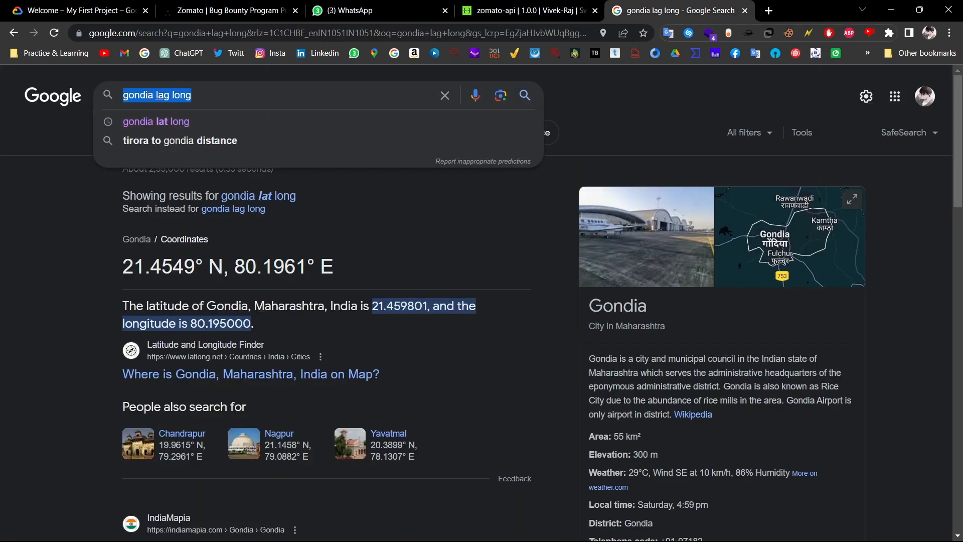
{"action": "type", "text": "pune l"}
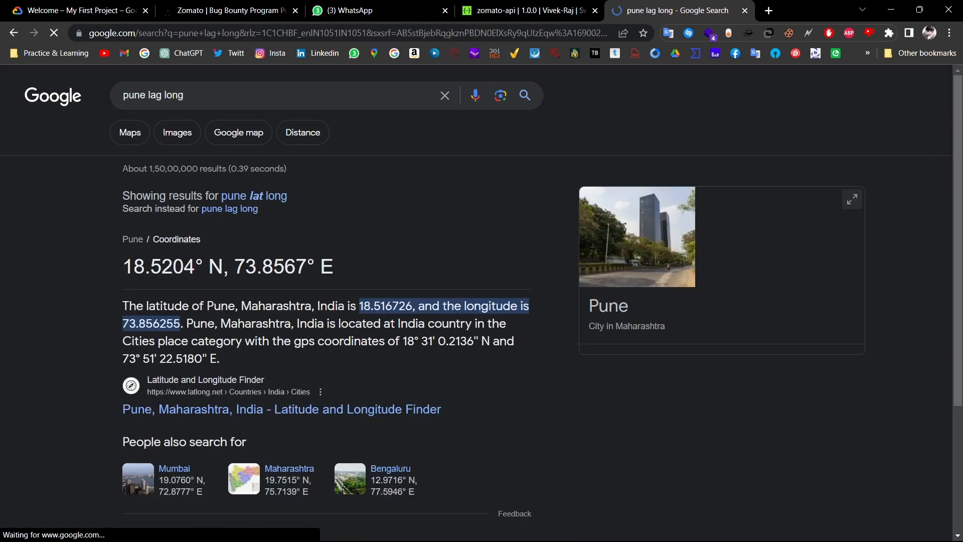
{"action": "double_click", "coordinate": [158, 265]}
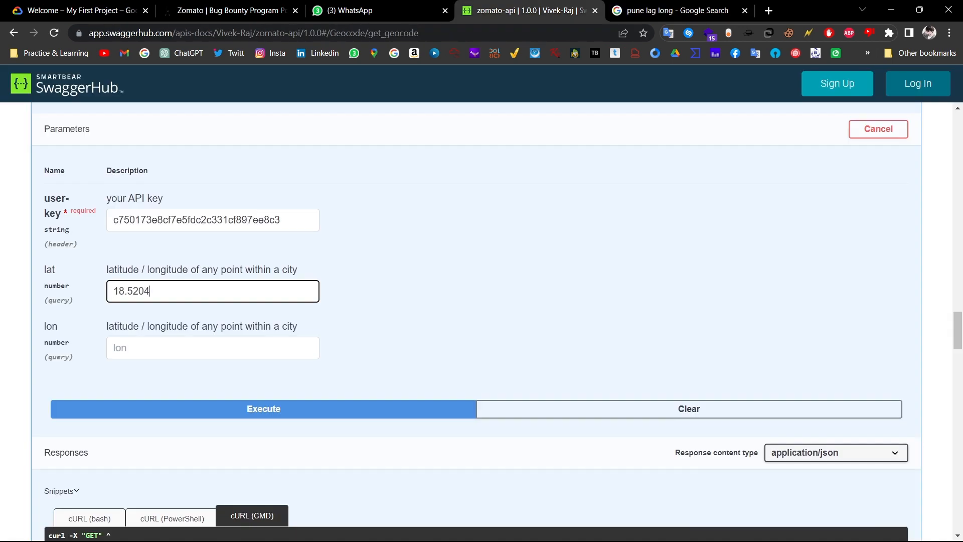
Enter longitude 73.8567 and execute the geocode request
{"action": "left_click", "coordinate": [672, 10]}
{"action": "type", "text": "73.8567"}
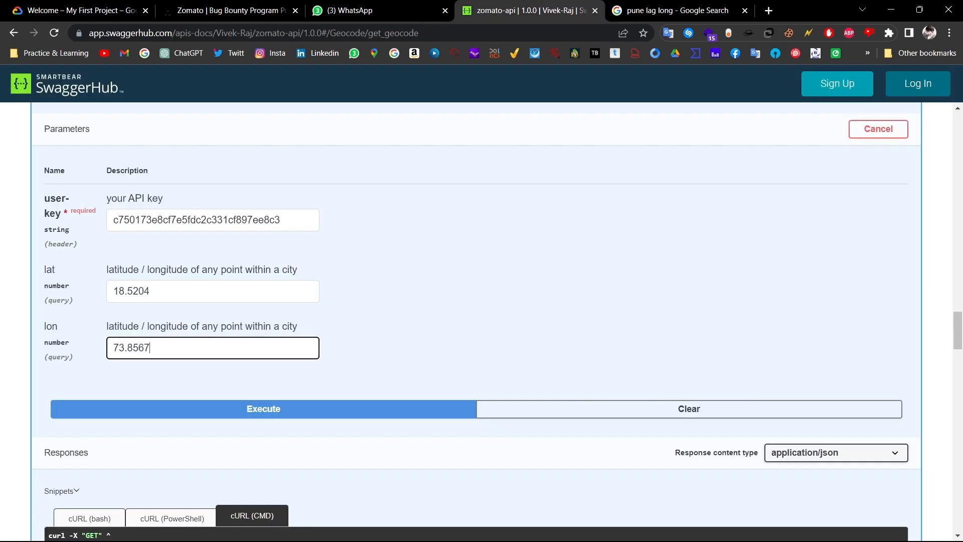
{"action": "left_click", "coordinate": [263, 408]}
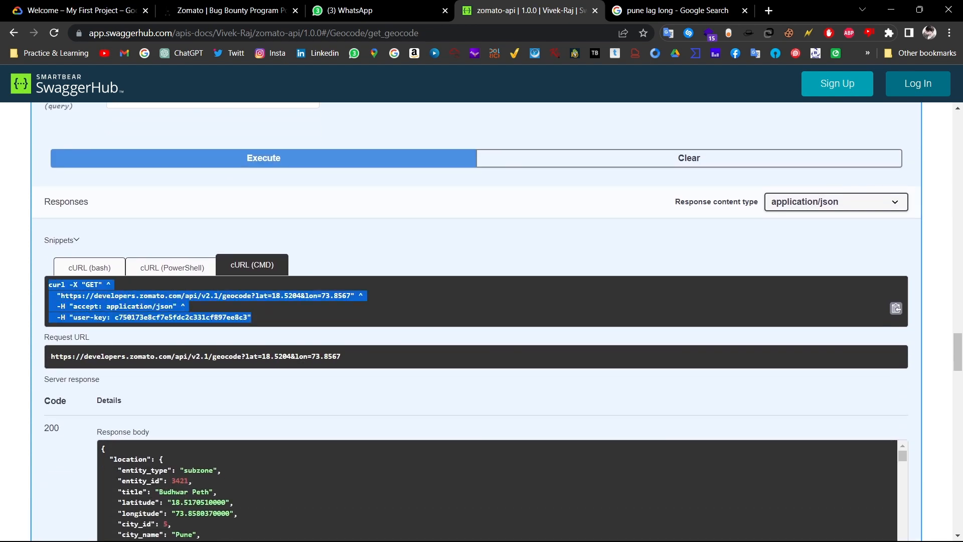
Run the CMD curl in Cloud Shell, then fetch the cURL (bash) snippet instead
{"action": "left_click", "coordinate": [74, 11]}
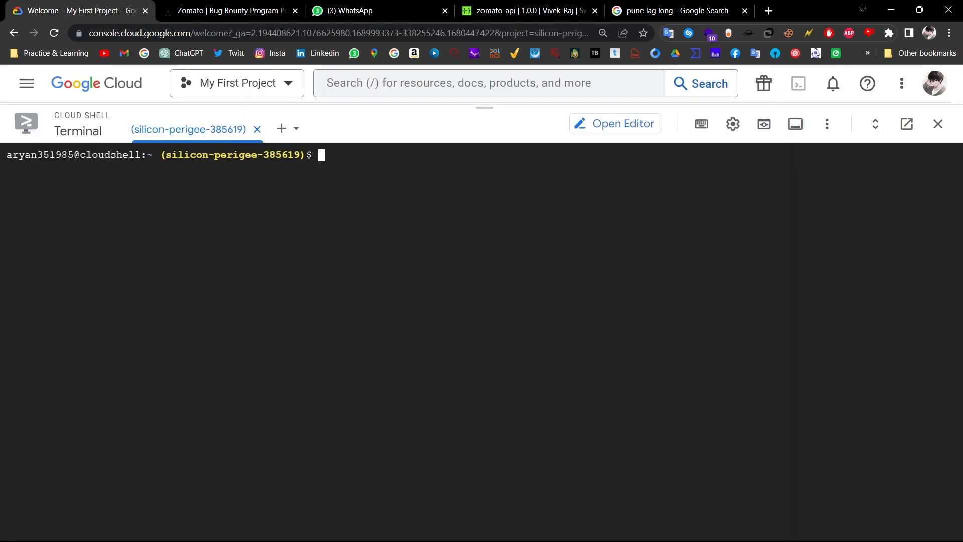
{"action": "type", "text": "curl -X \"GET\" \"https://developers.zomato.com/api/v2.1/geocode?lat=18.5204&lon=73.8567\" -H \"accept: application/json\" -H \"user-key: c750173e8cf7e5fdc2c331cf897ee8c3\""}
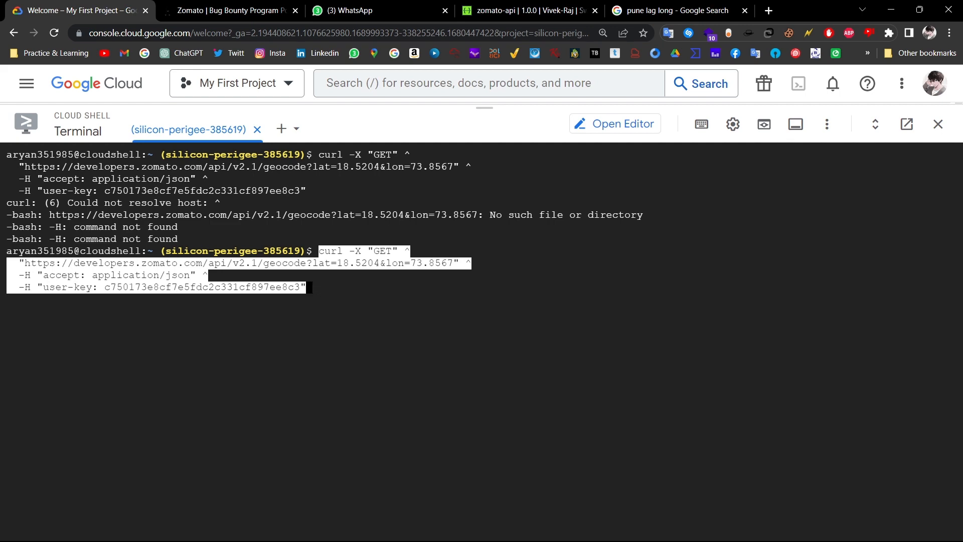
{"action": "left_click", "coordinate": [528, 11]}
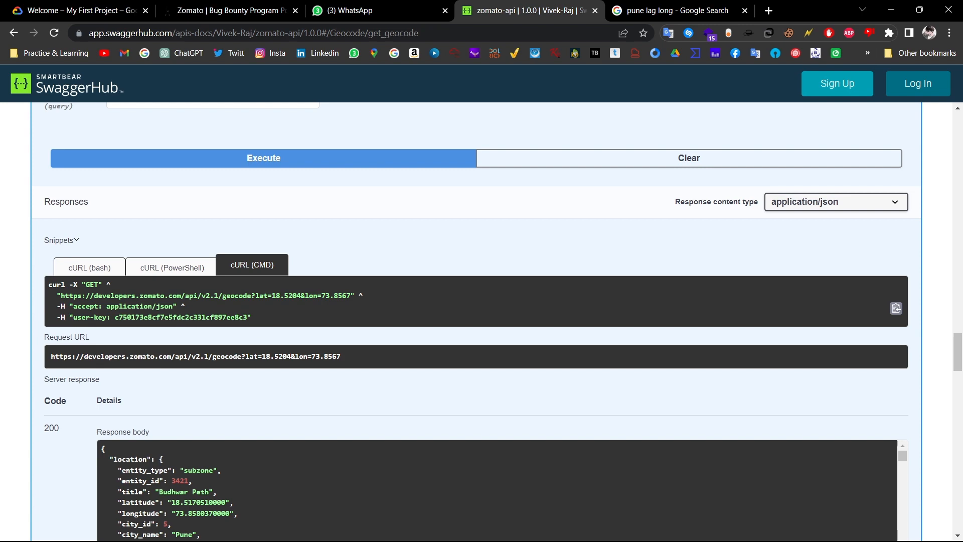
{"action": "left_click", "coordinate": [89, 267]}
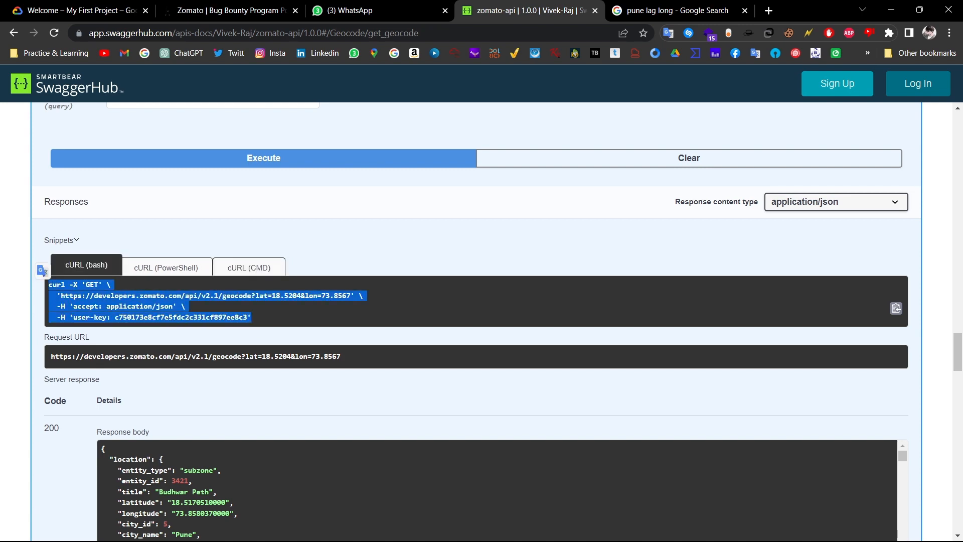
{"action": "left_click", "coordinate": [74, 10]}
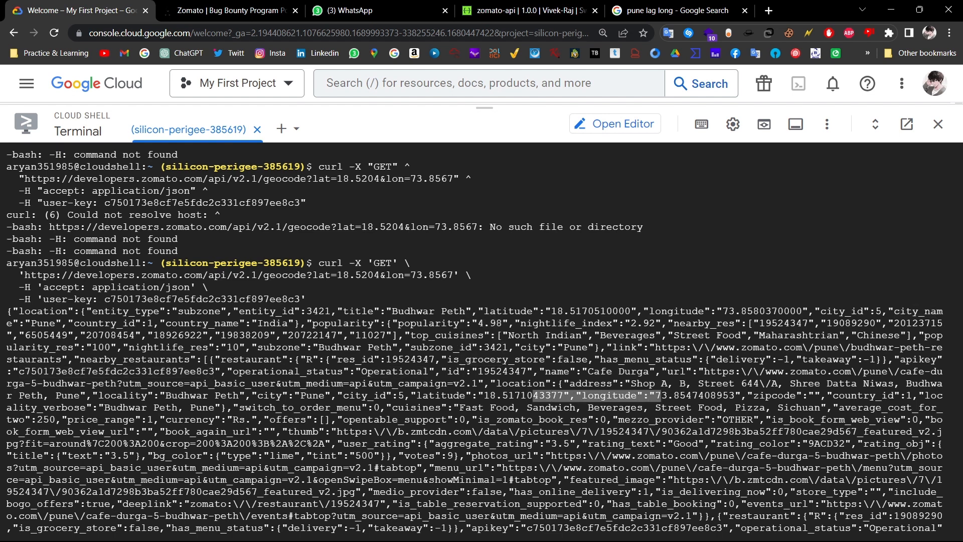
Switch from the geocode JSON output to the draft report window
{"action": "key", "text": "alt+tab"}
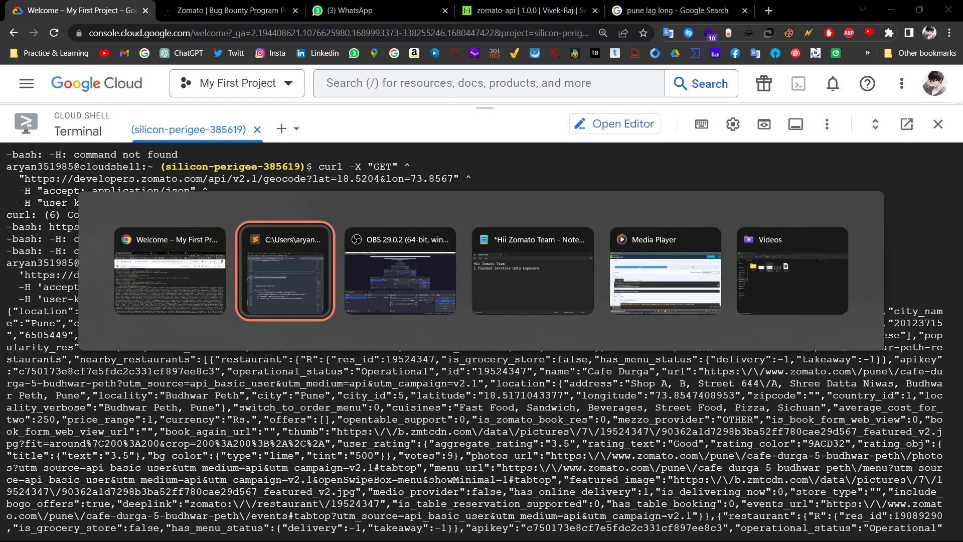
Type 'Thanks Yo' on a new line in the Notepad report
{"action": "left_click", "coordinate": [532, 271]}
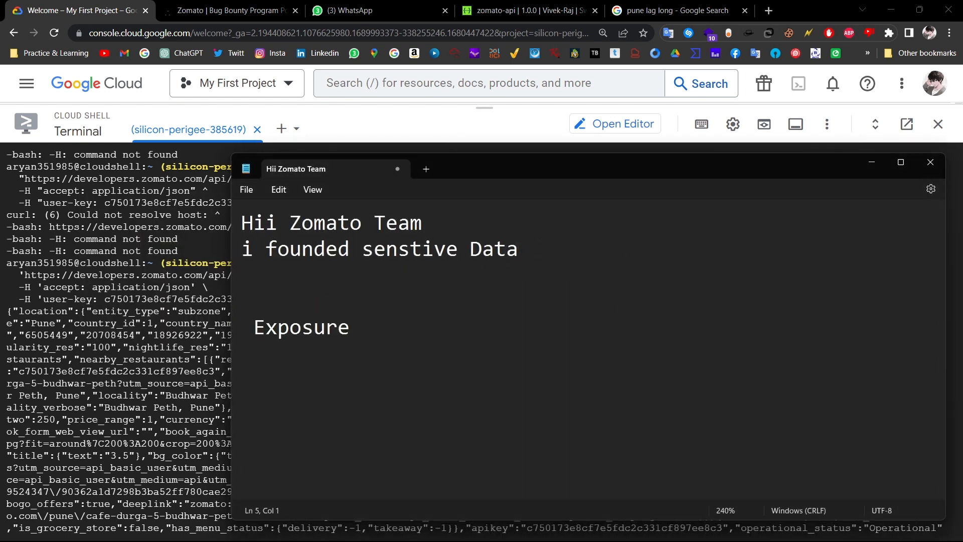
{"action": "type", "text": "Thanks Yo"}
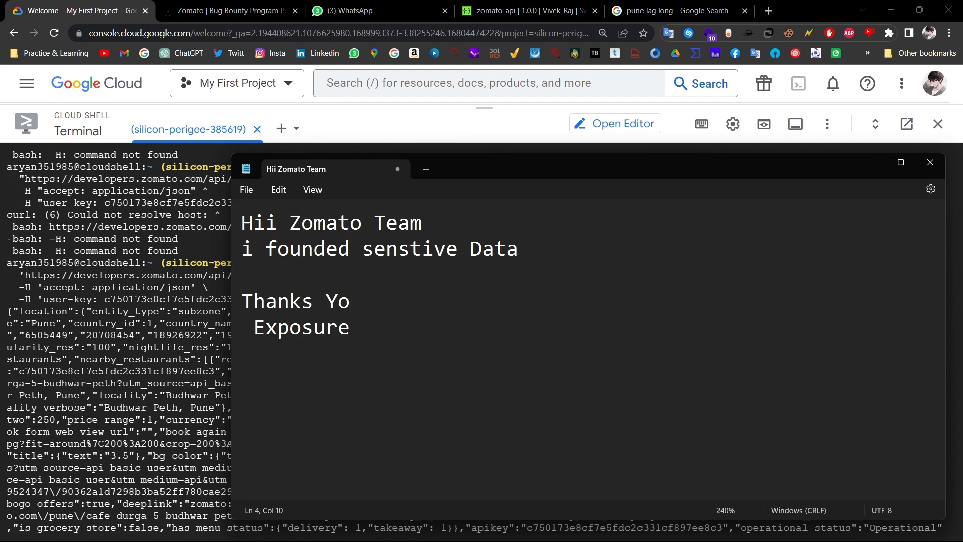